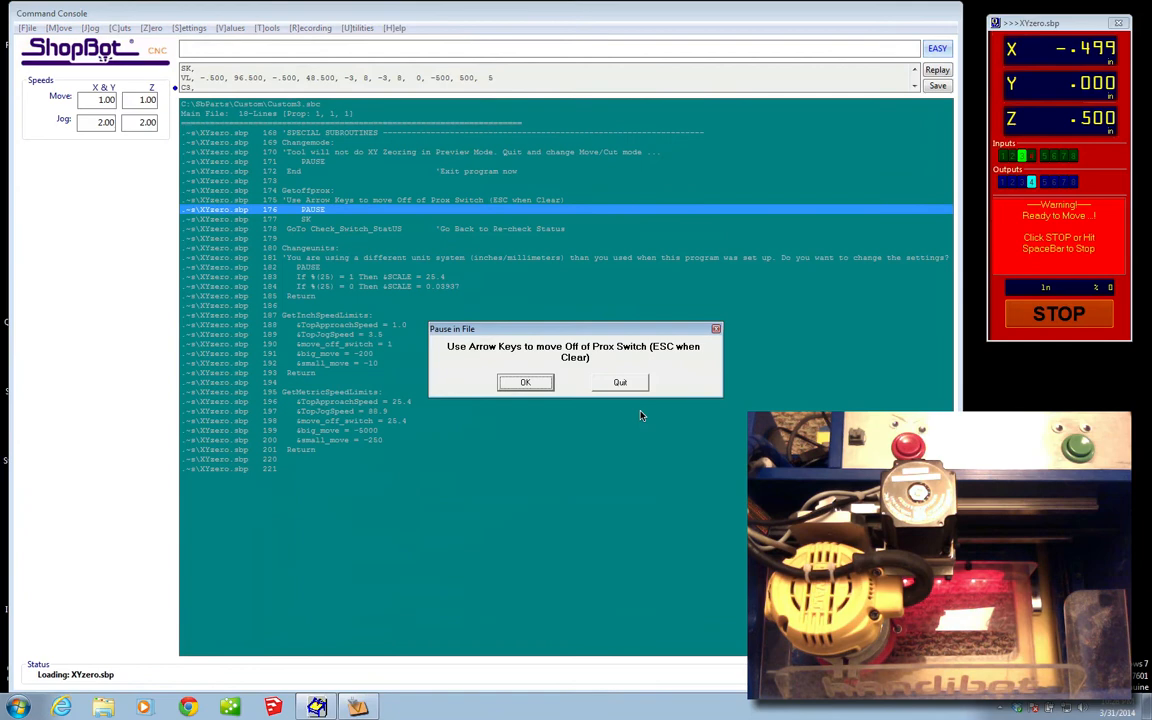
Confirm the 'Pause in File' prompt so XYzero.sbp finishes and the KeyPad opens.
left_click(525, 382)
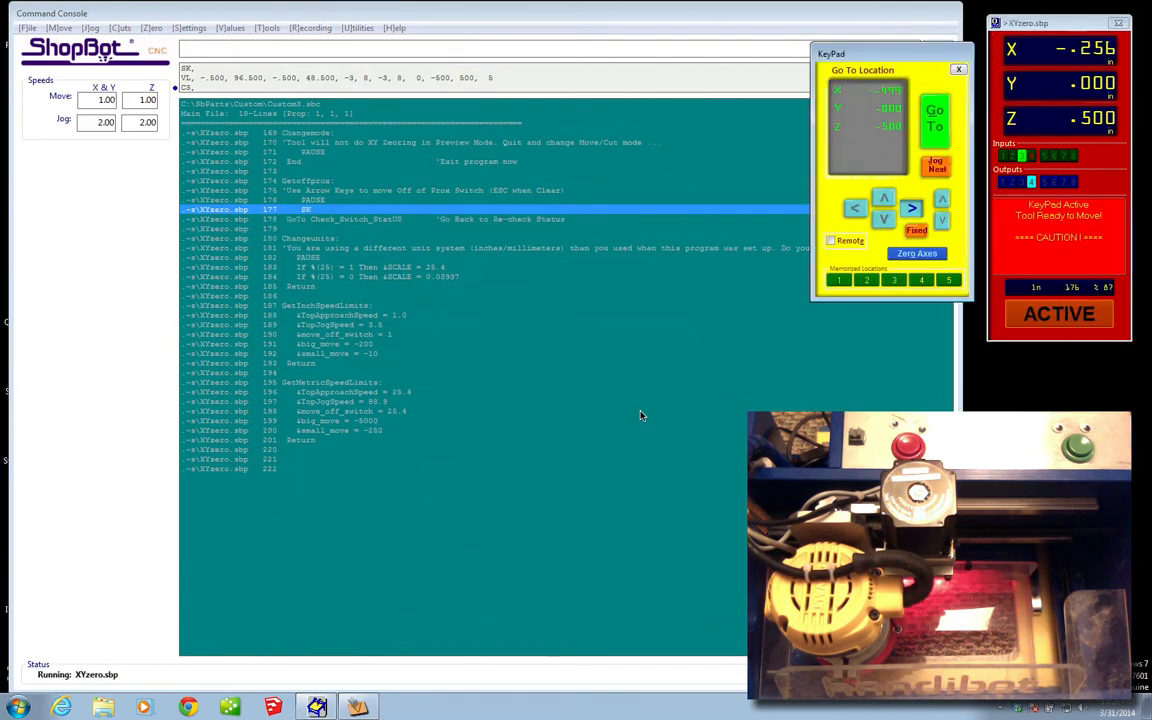
left_click(911, 207)
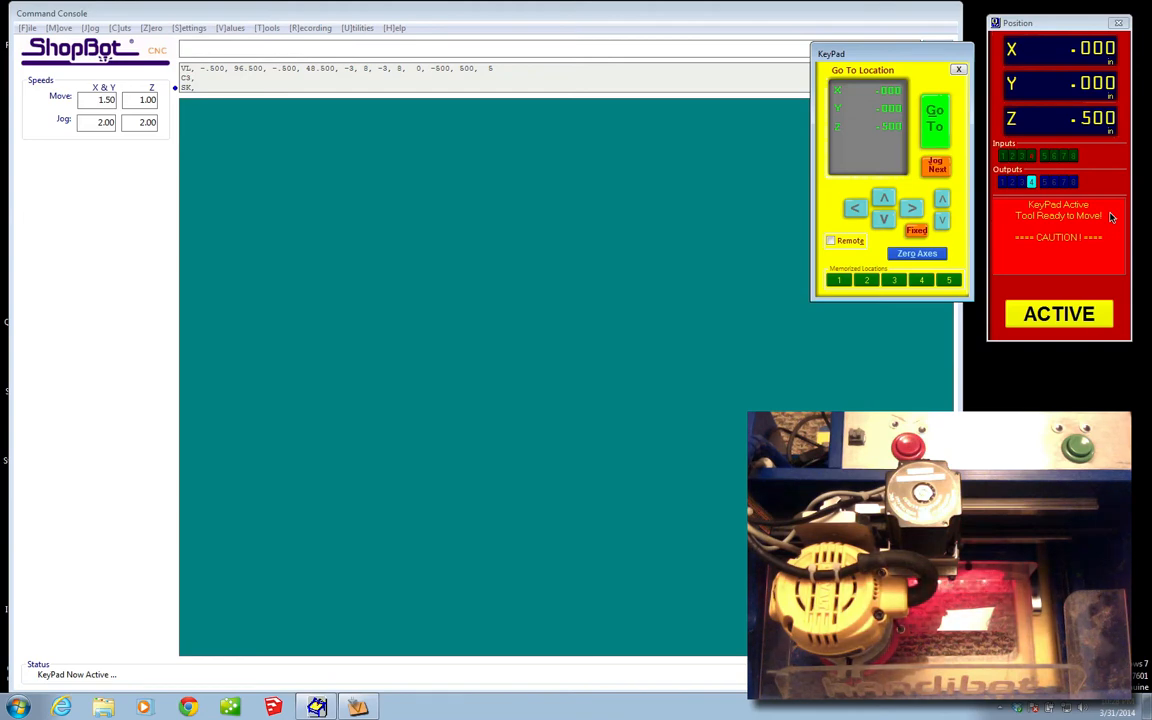
Jog the tool out to about X 2.6, Y 2.7, then past zero to X -2.054.
left_click(911, 208)
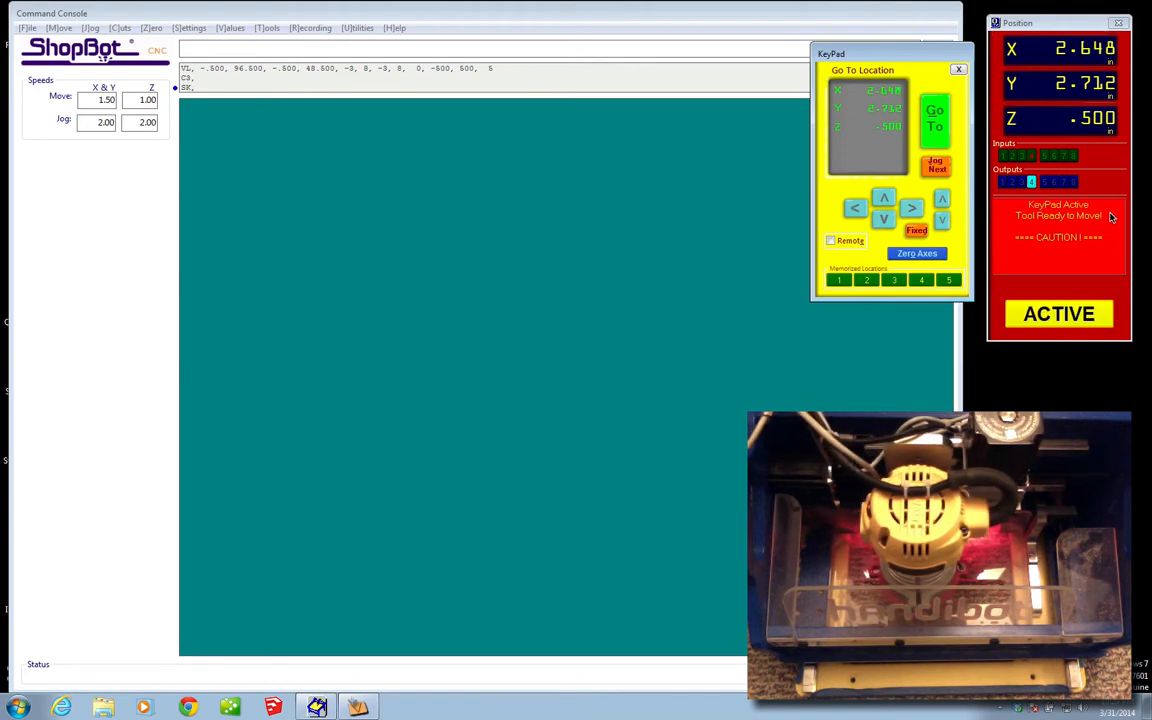
left_click(855, 208)
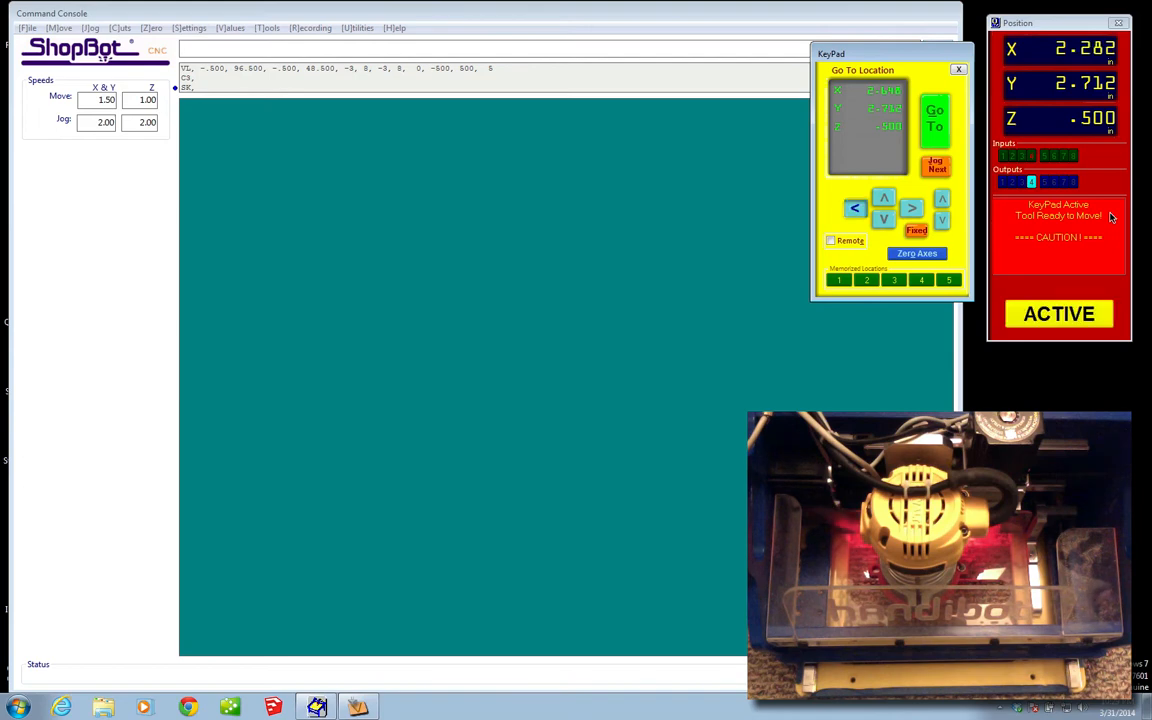
left_click(855, 208)
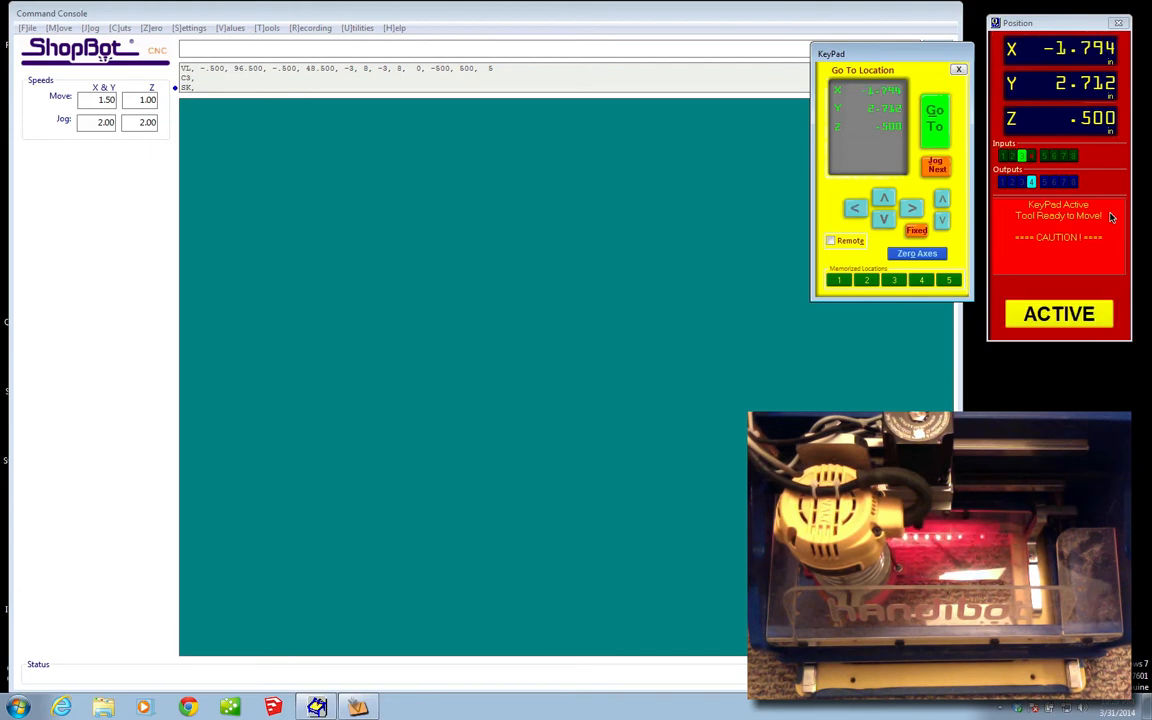
left_click(855, 208)
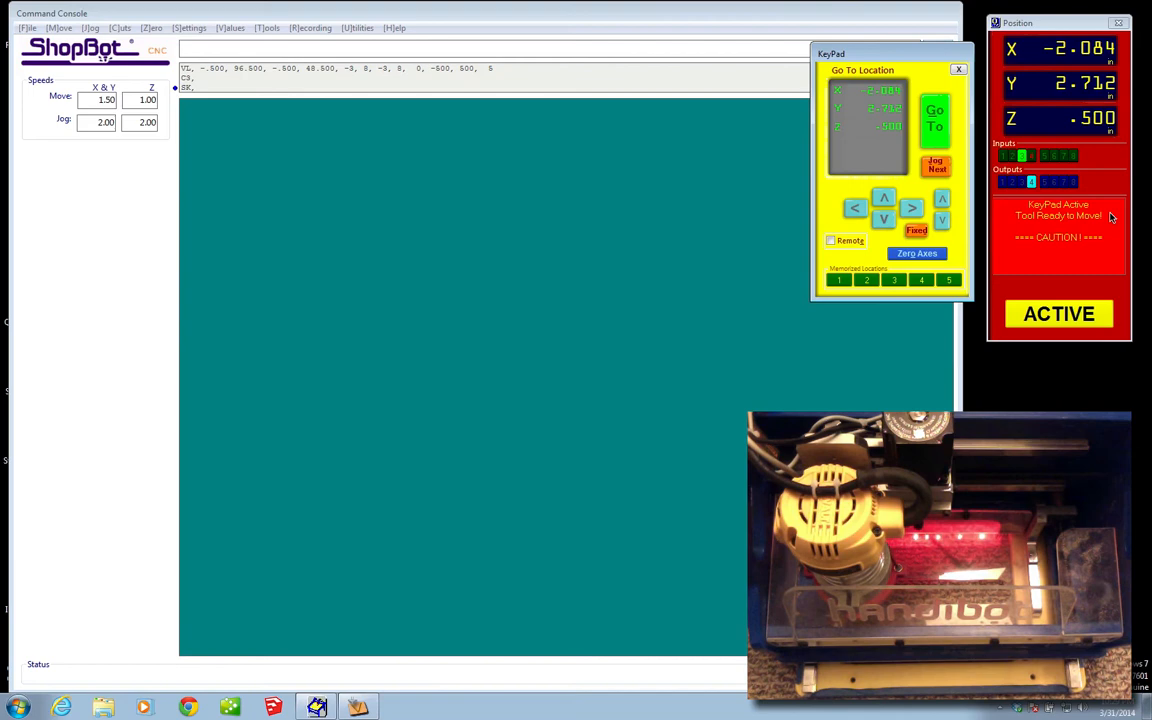
left_click(855, 208)
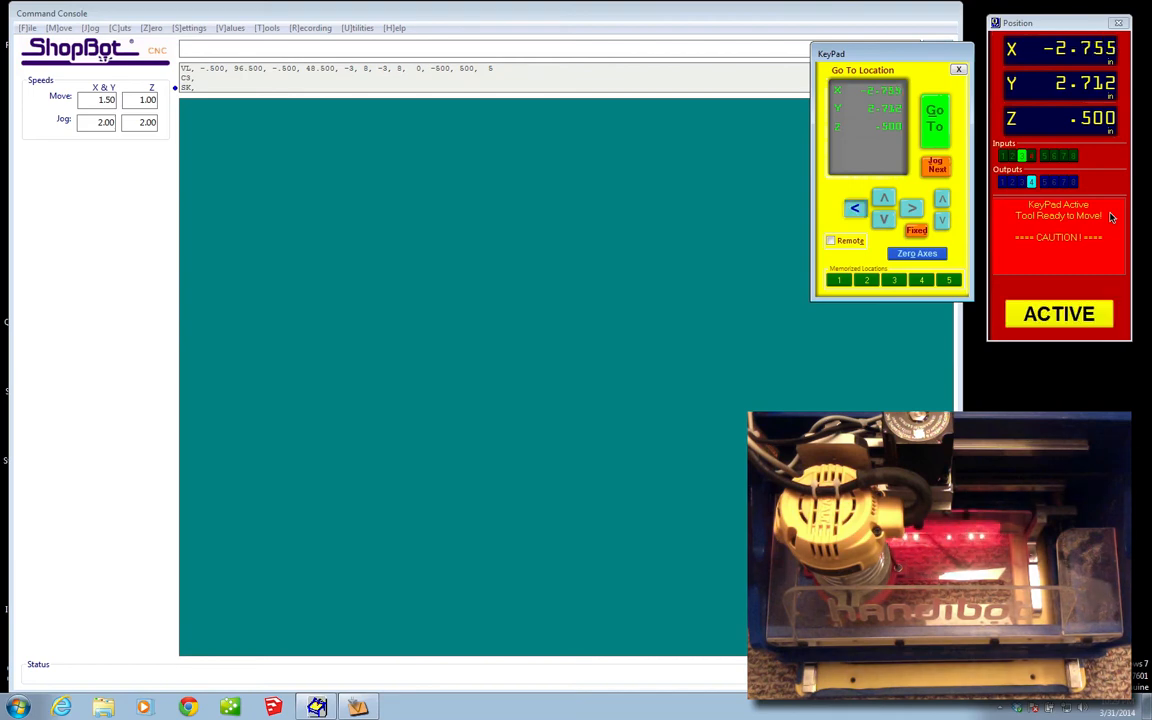
left_click(855, 207)
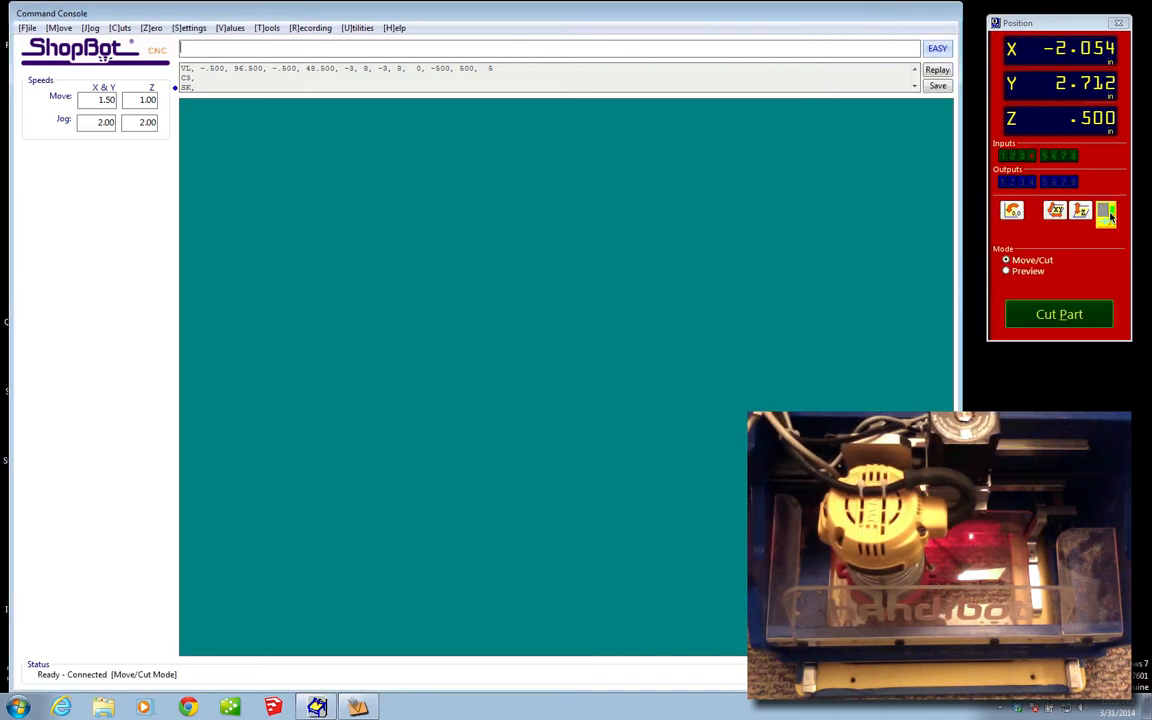
Rerun the XY zero routine and acknowledge the 'Tool is now Zeroed in X and Y Axis' prompt.
left_click(120, 27)
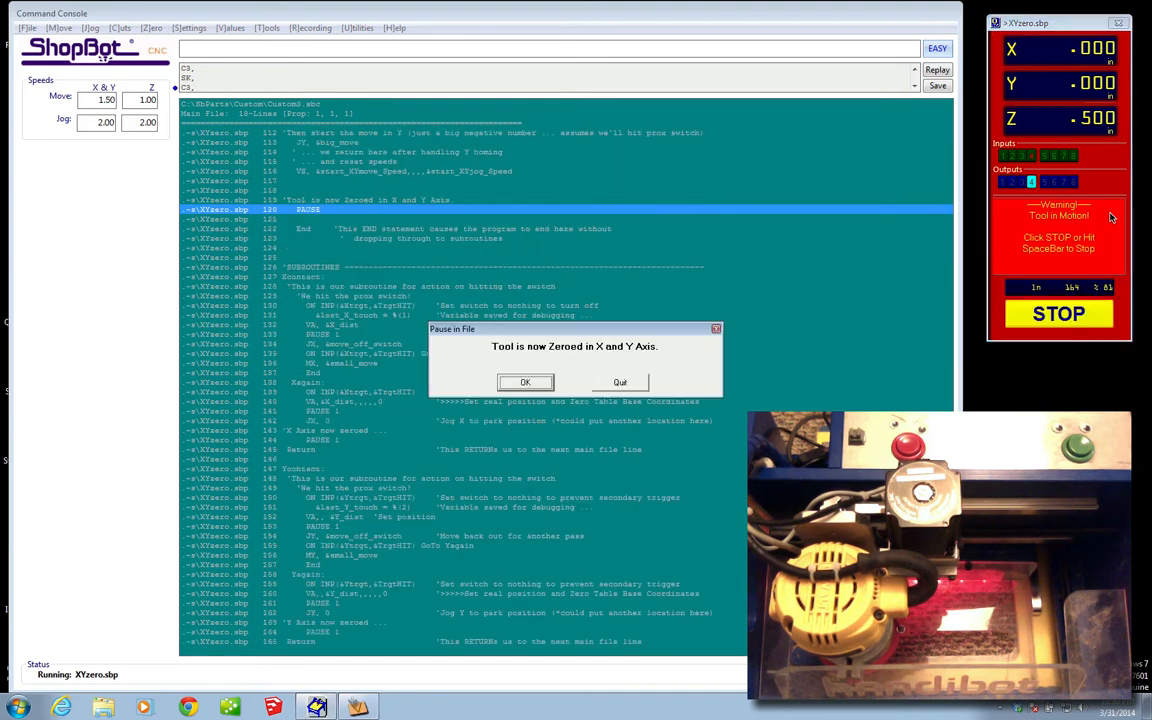
left_click(525, 382)
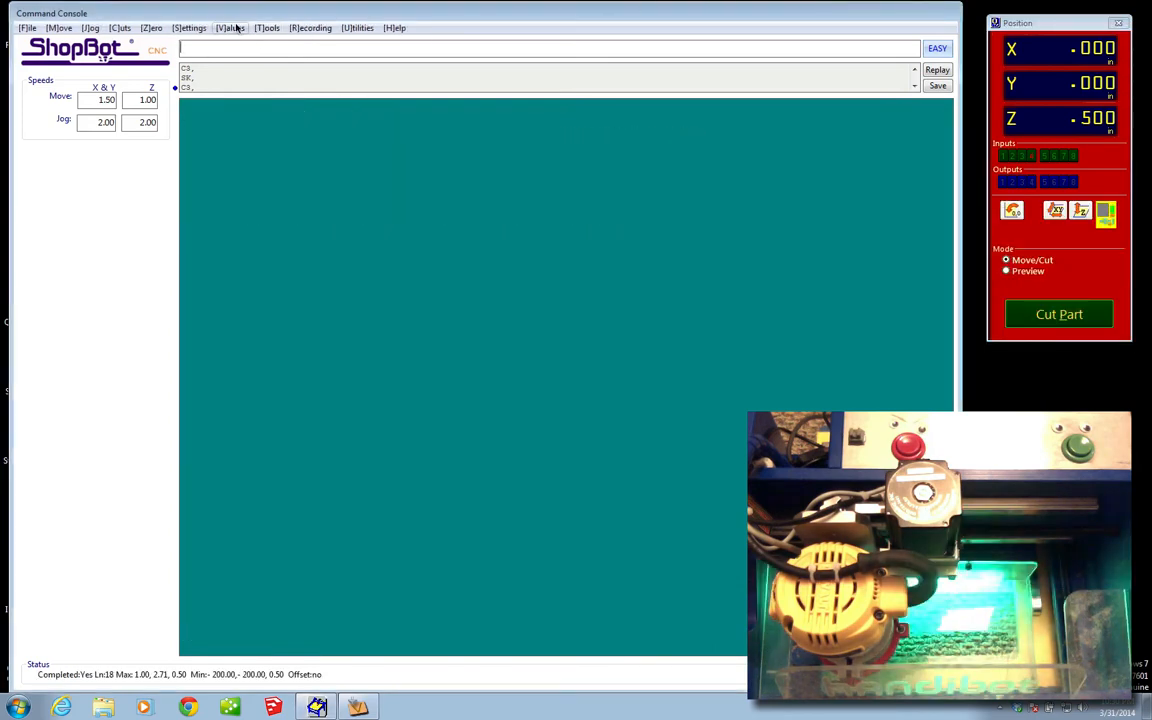
left_click(230, 27)
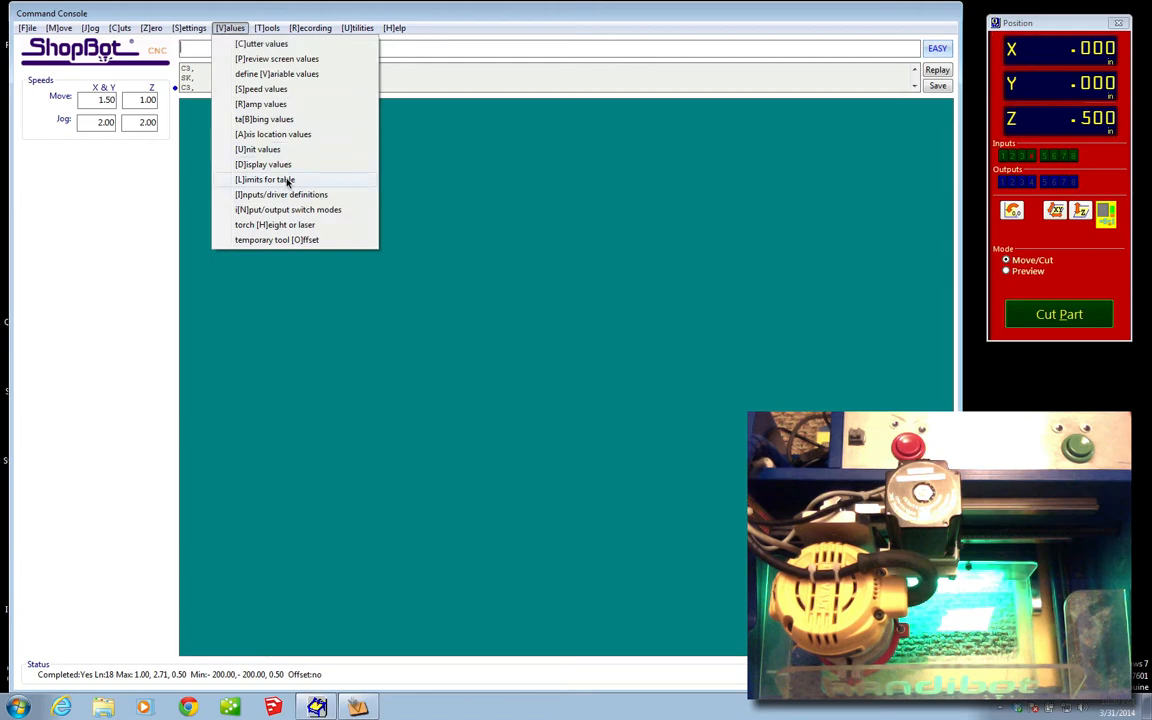
In the VL table limits sheet, set Low X to -0.001 and High X to 6.001.
left_click(265, 179)
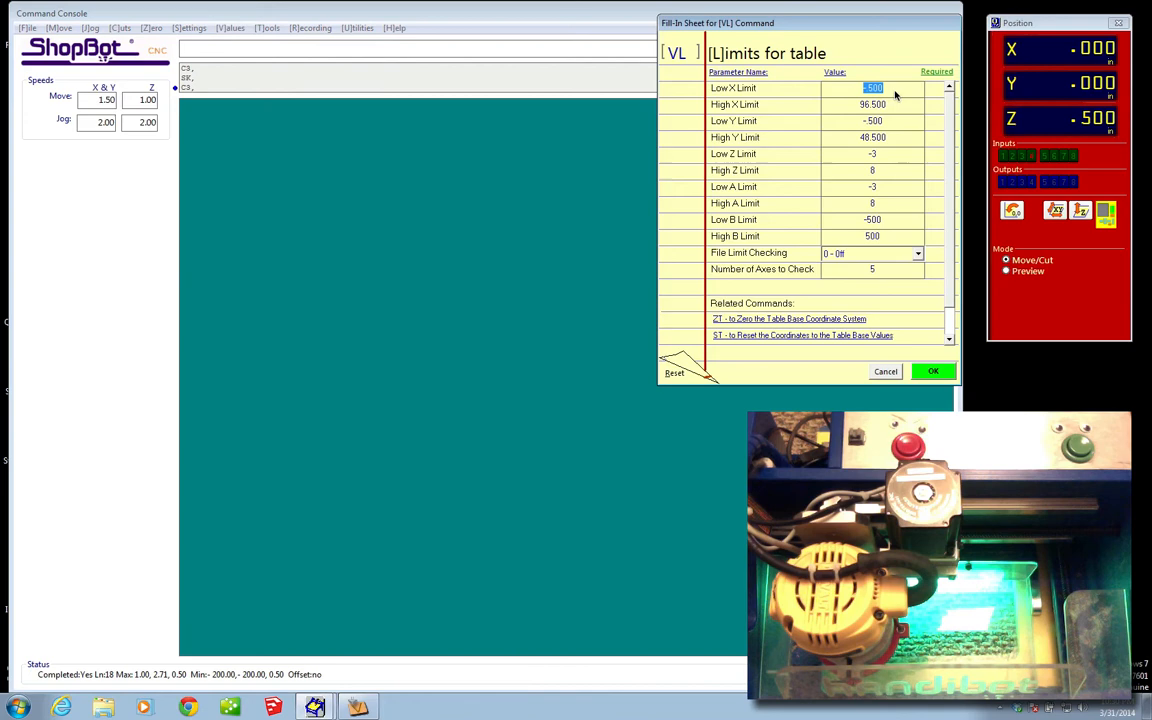
mouse_move(872, 104)
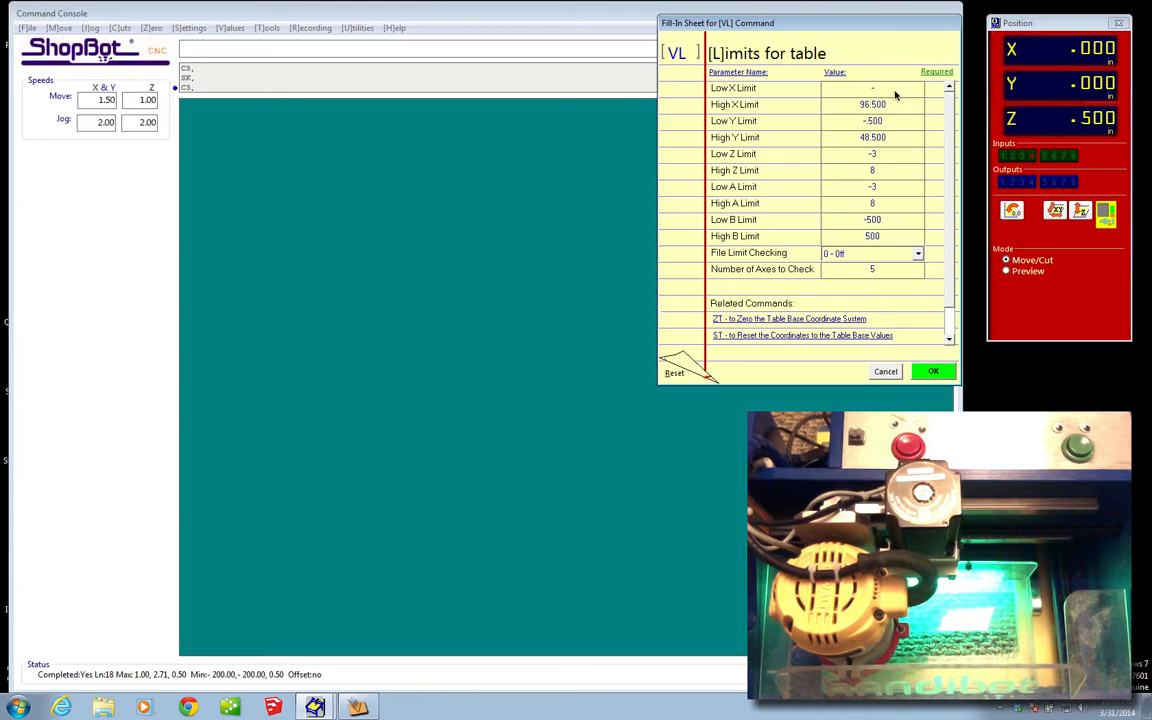
type("-.00")
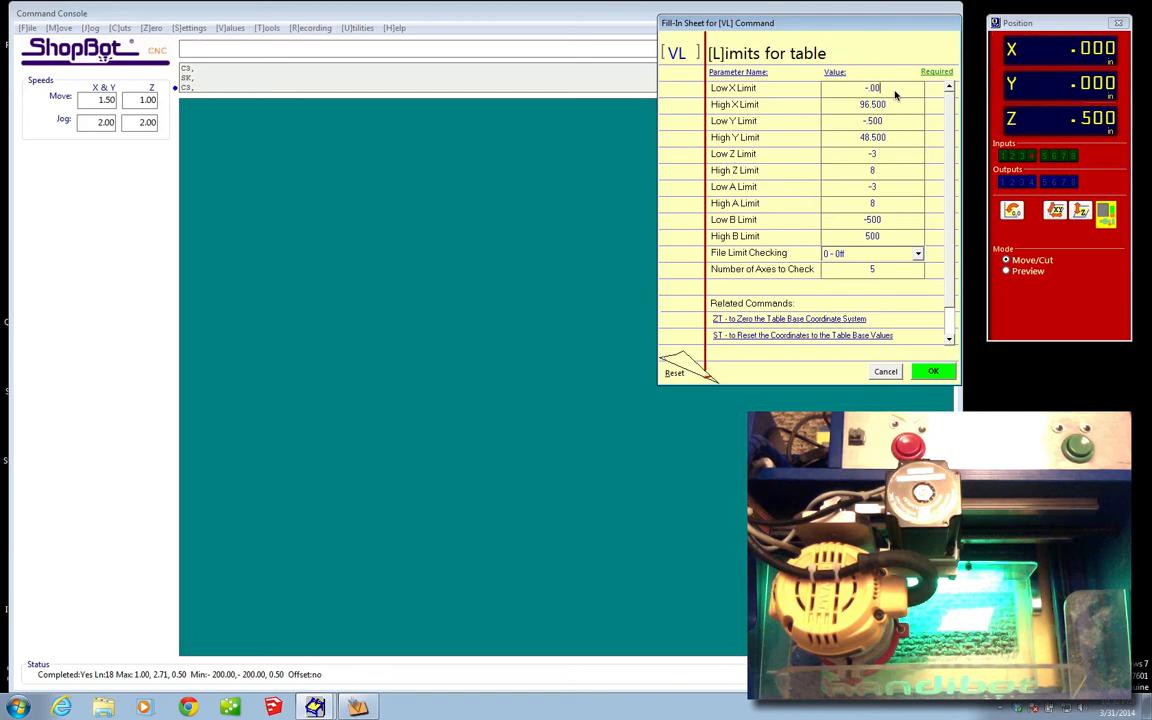
left_click(872, 104)
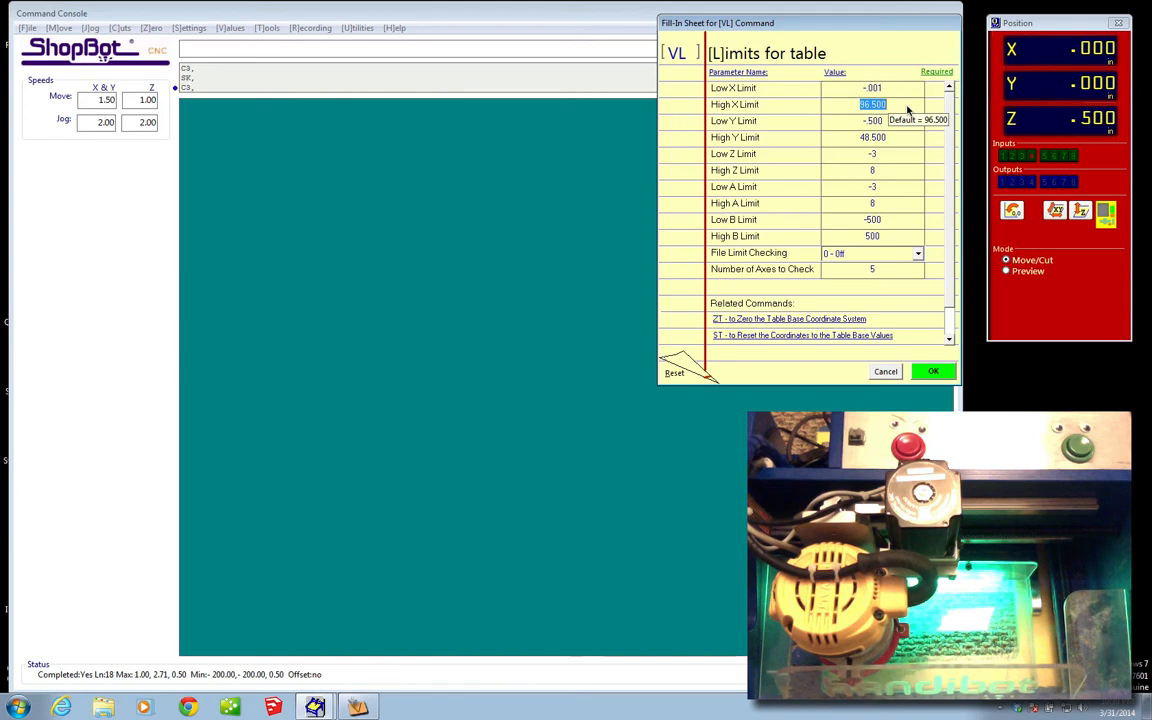
type("6.0")
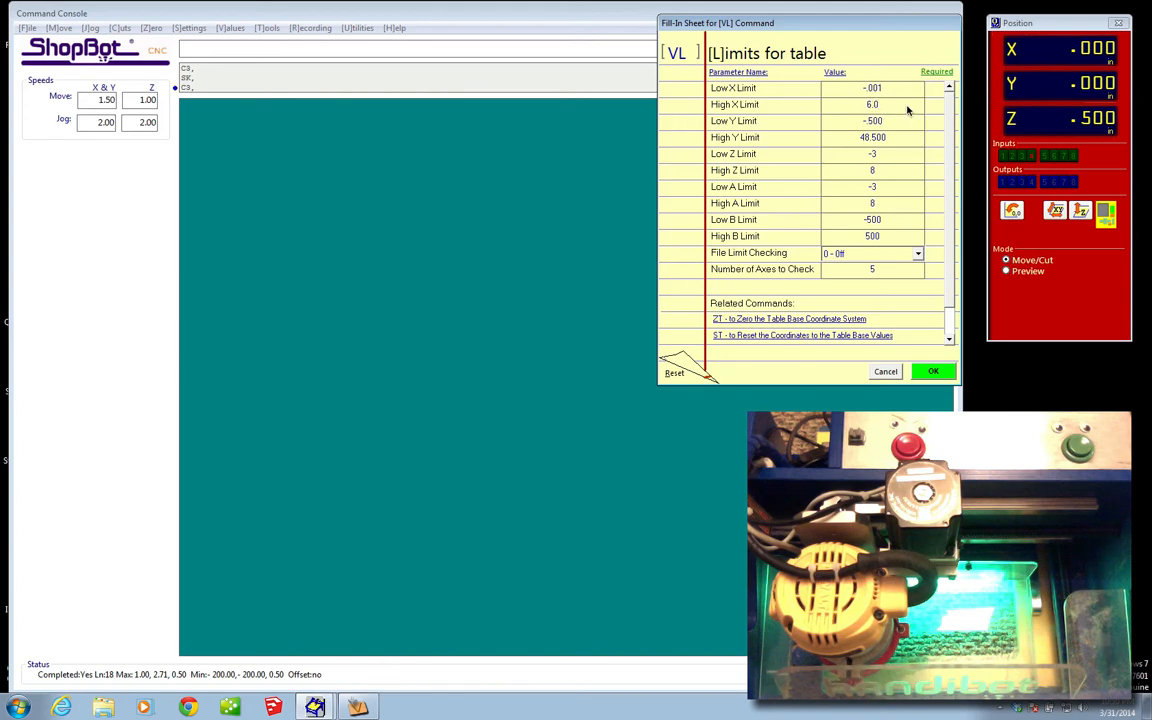
Set Low Y -0.001, High Y 8.001, turn file limit checking on, and apply.
left_click(872, 120)
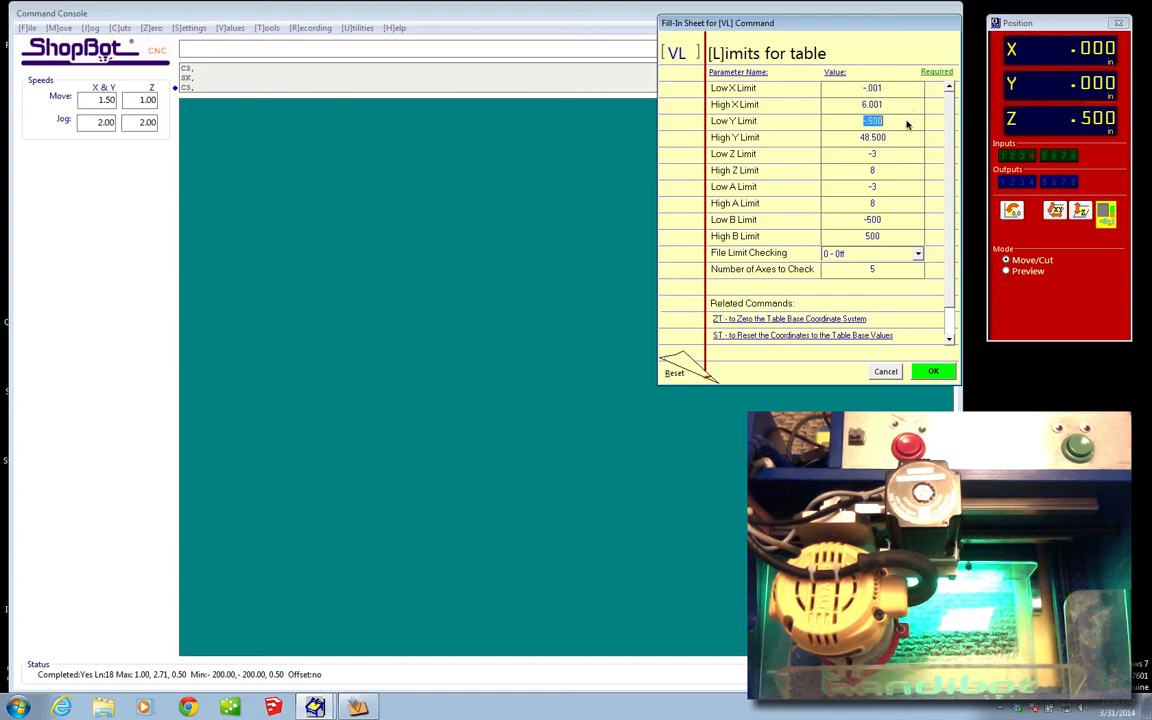
mouse_move(838, 125)
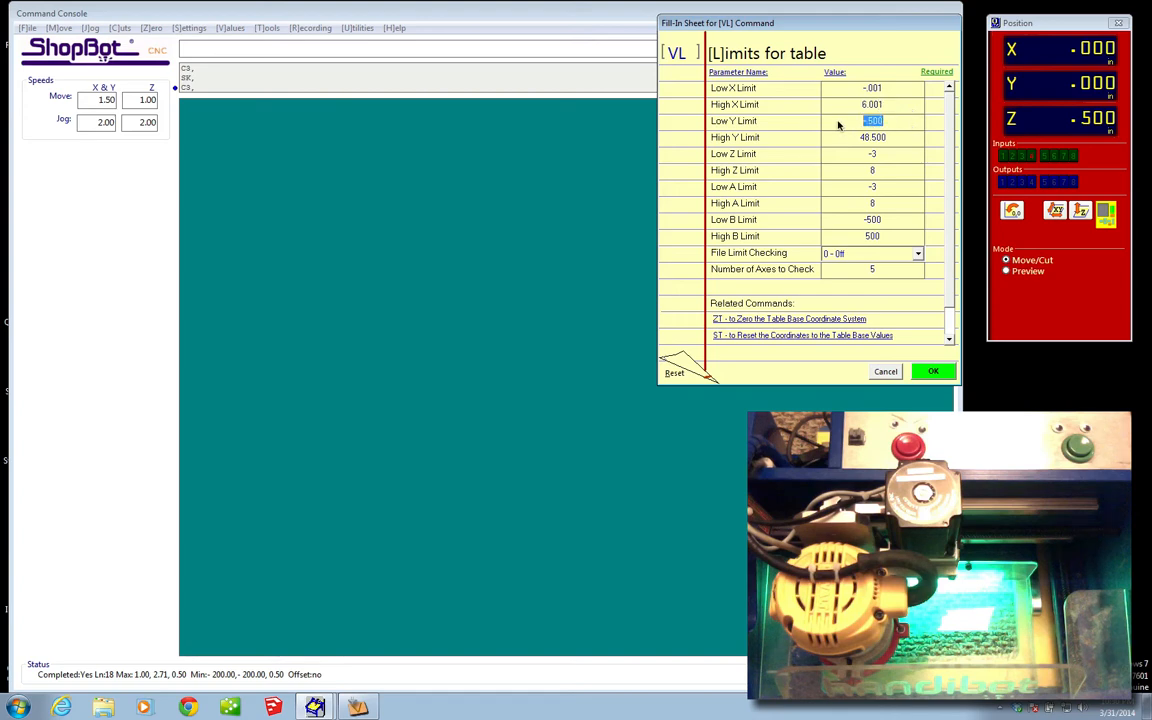
type("-.001")
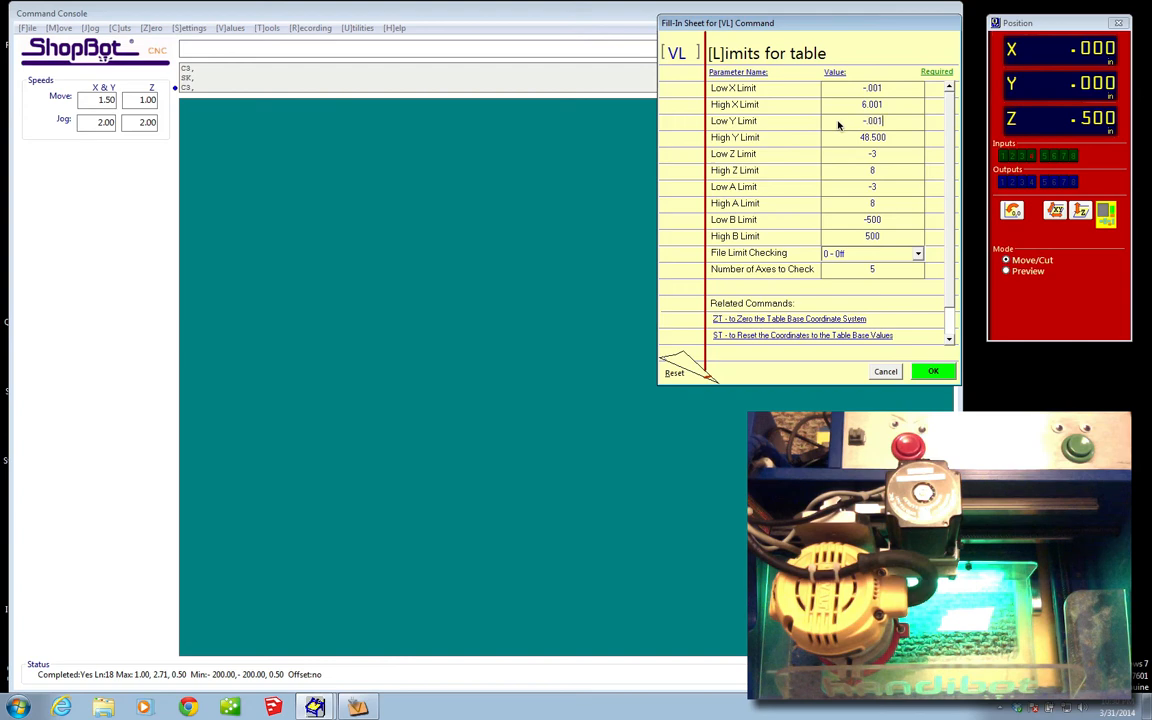
left_click(872, 137)
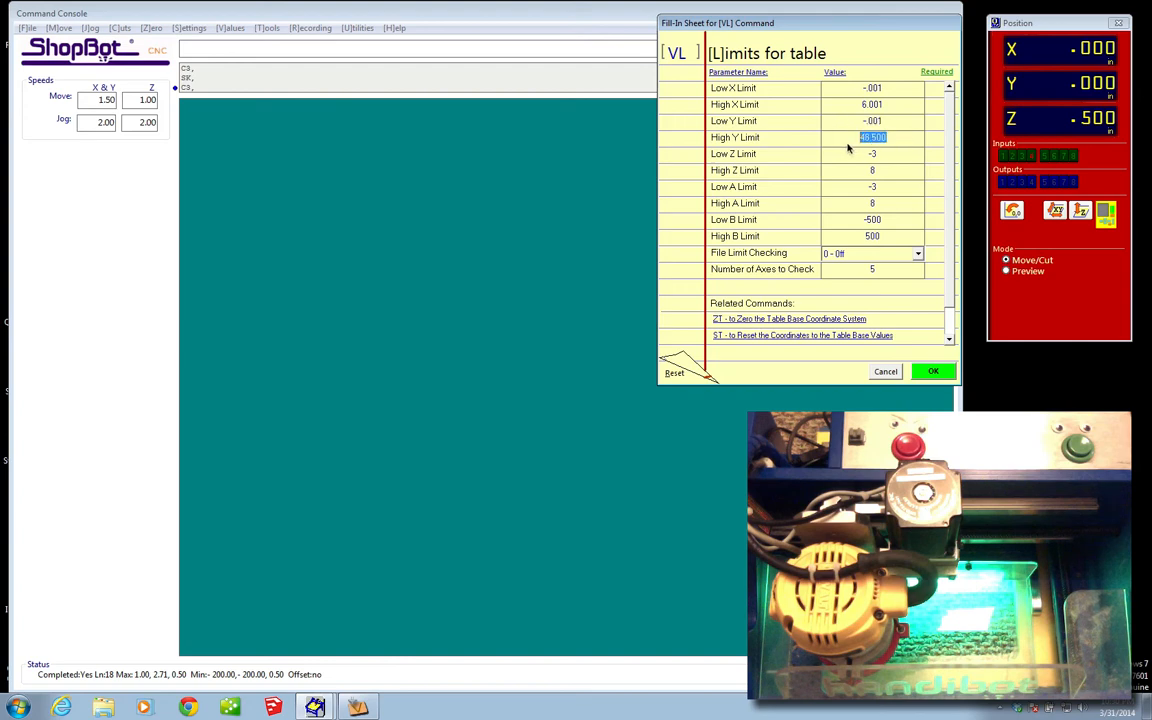
mouse_move(860, 137)
type("8.001")
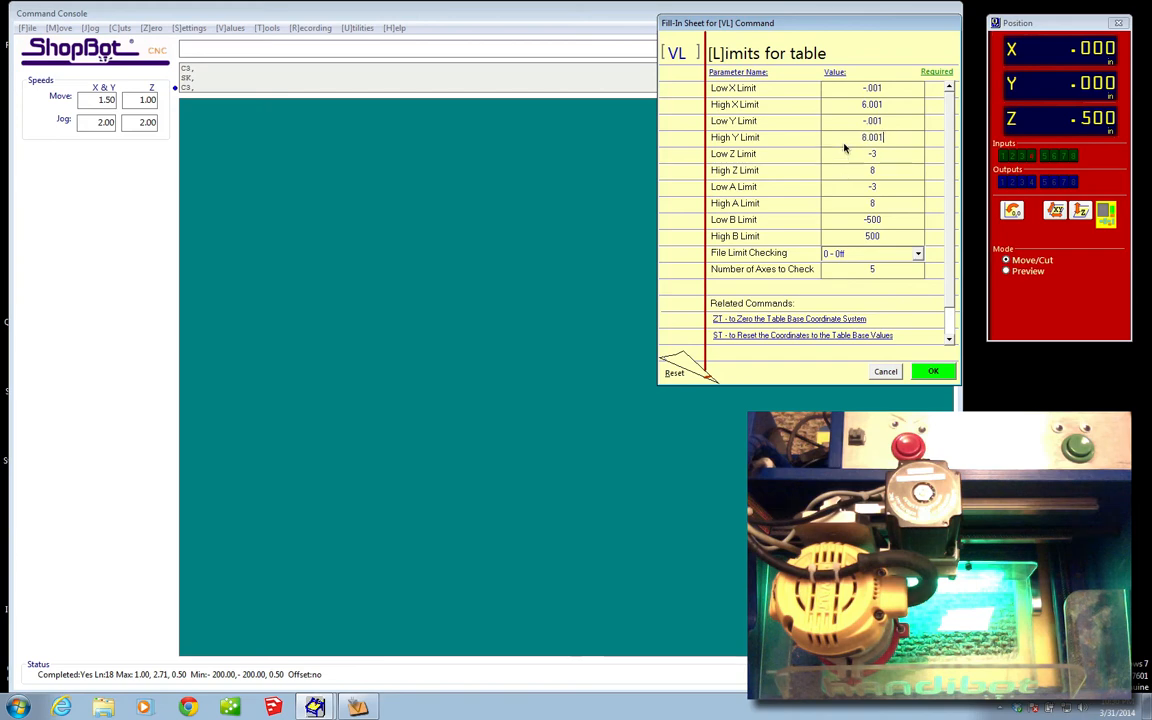
mouse_move(875, 265)
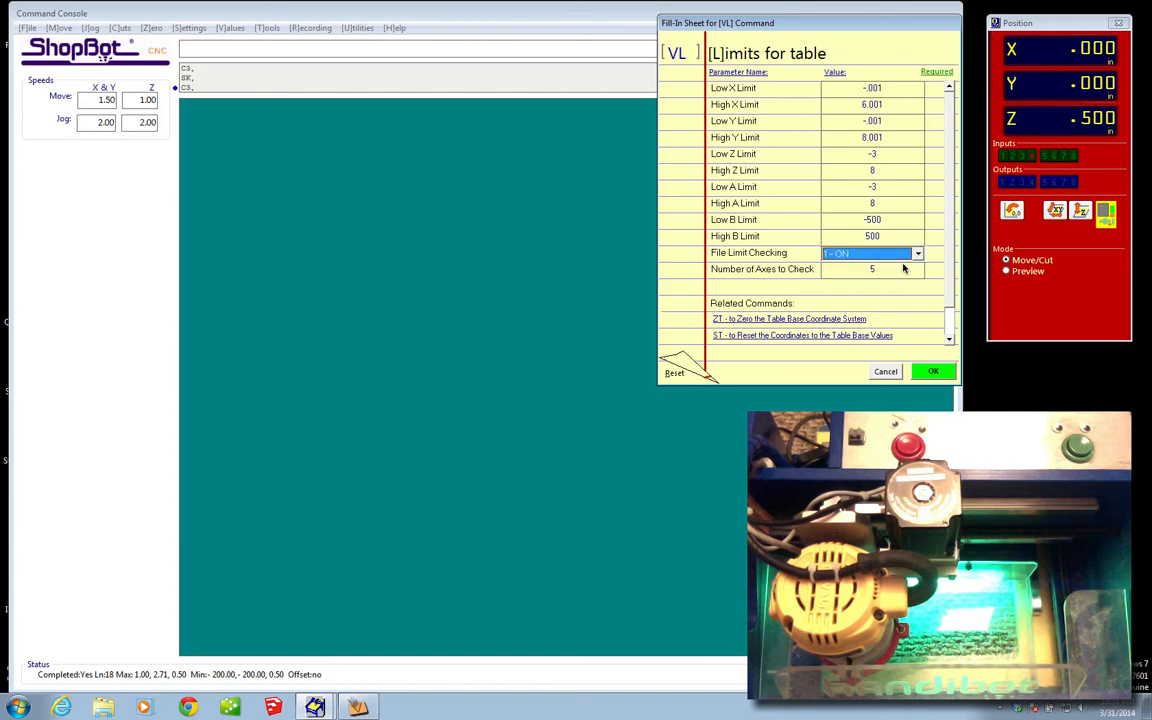
left_click(932, 371)
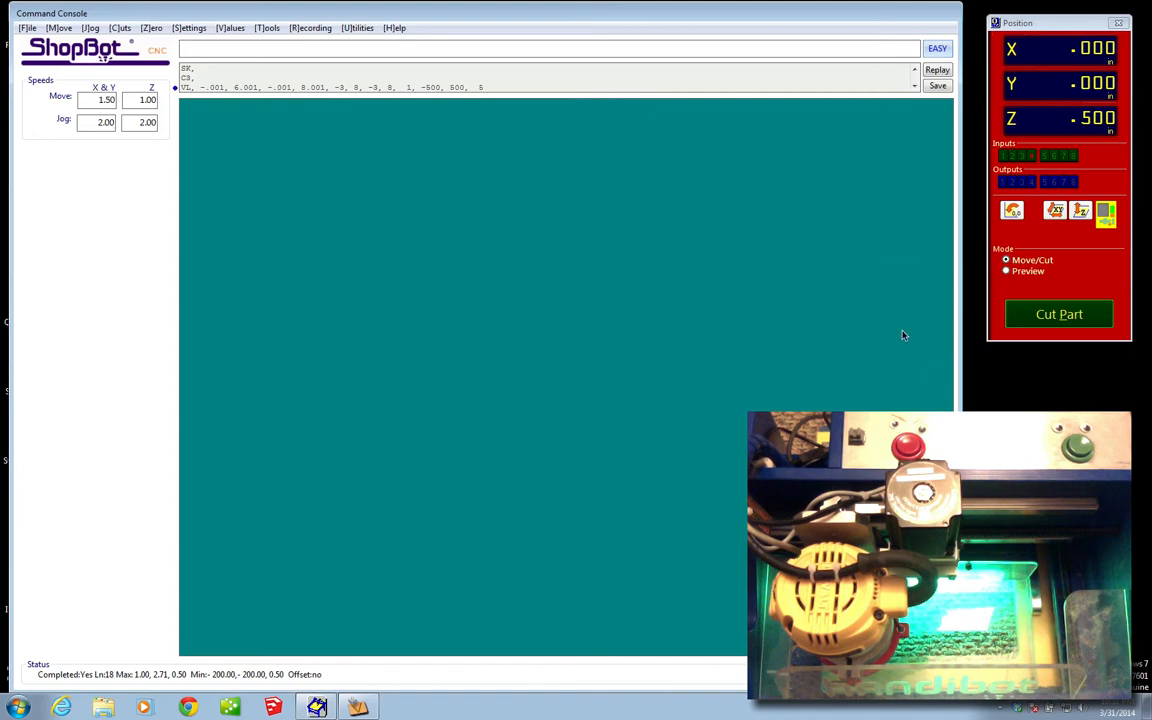
mouse_move(883, 303)
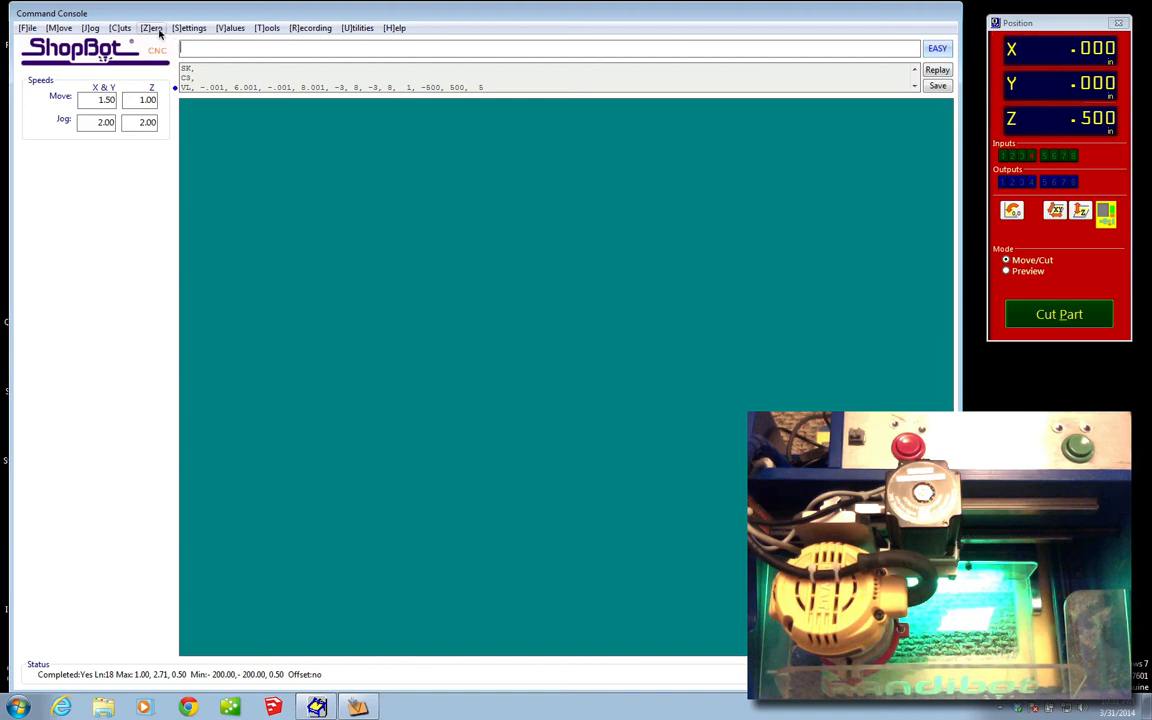
Issue zero [T]able base coordinates (ZT) and confirm the Zeroing Warning.
left_click(151, 27)
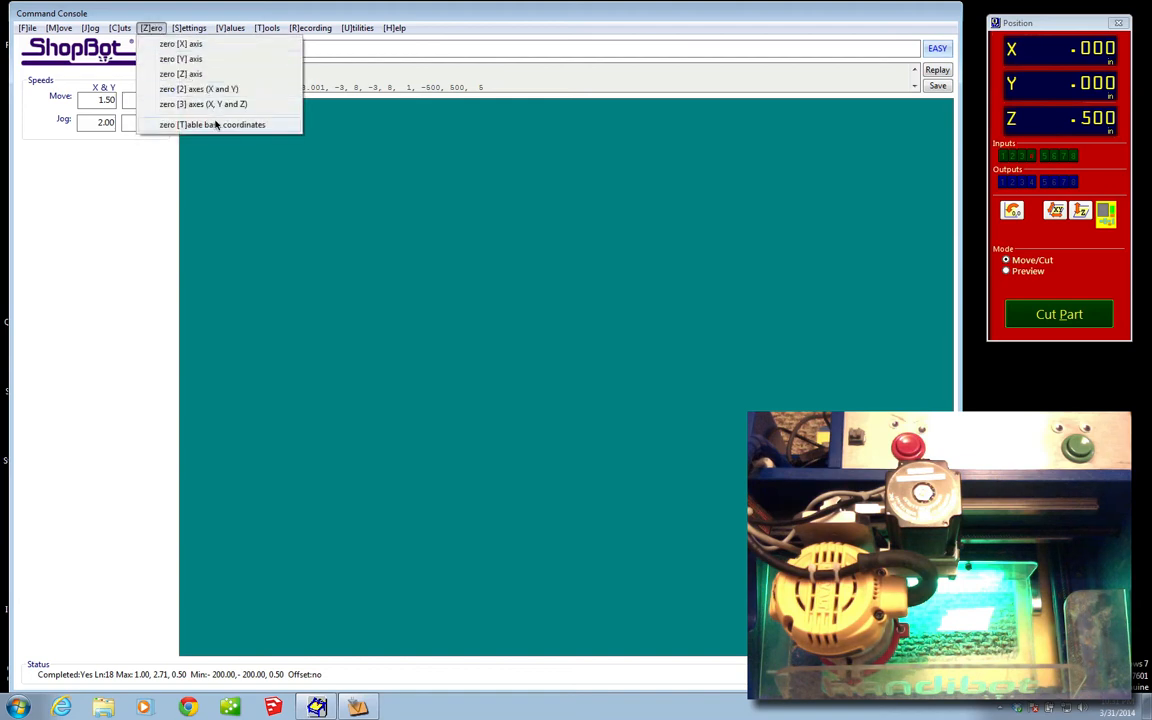
left_click(211, 124)
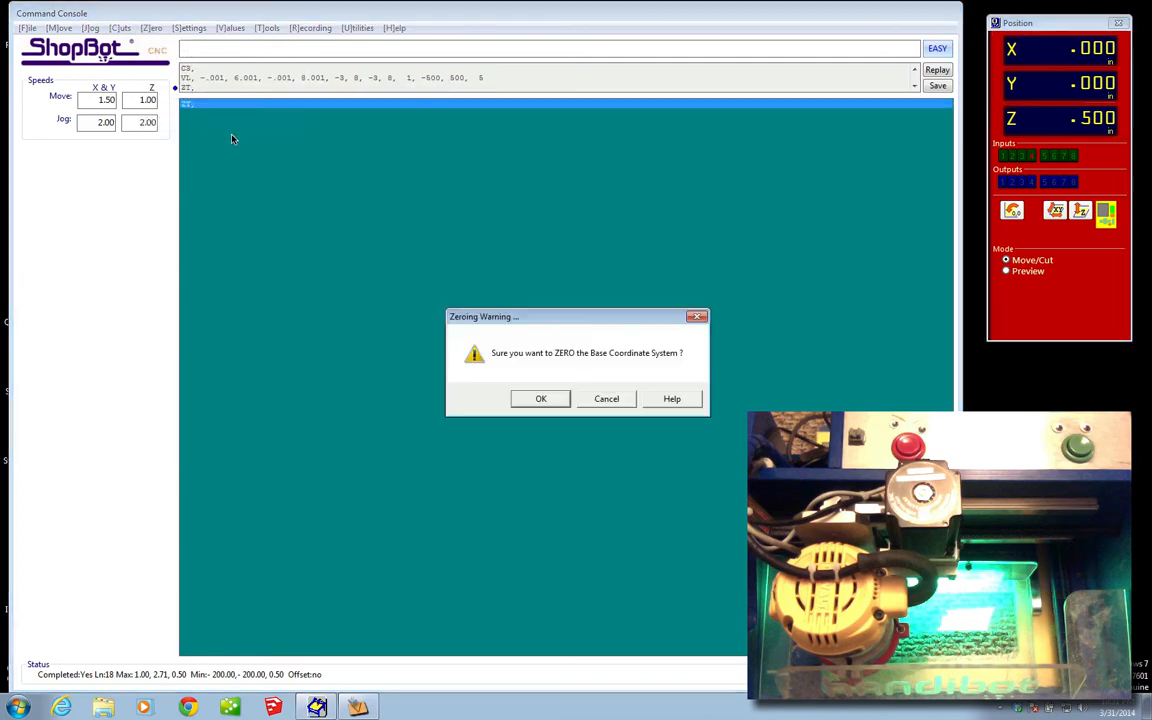
mouse_move(519, 370)
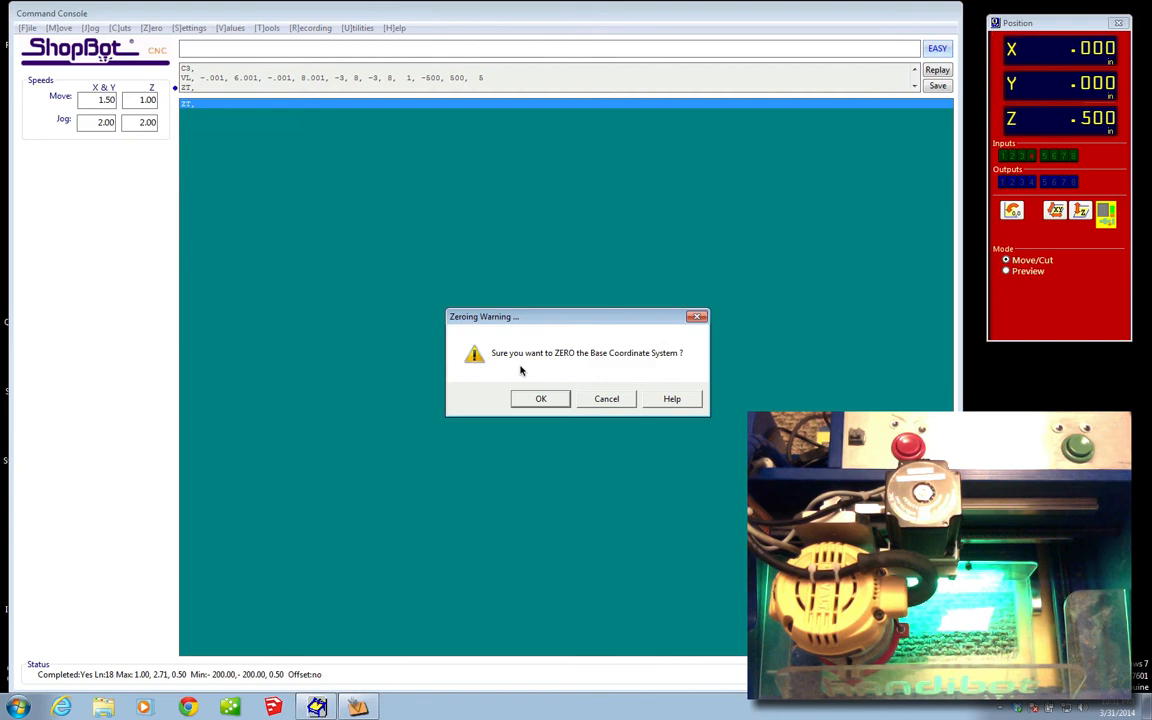
left_click(540, 398)
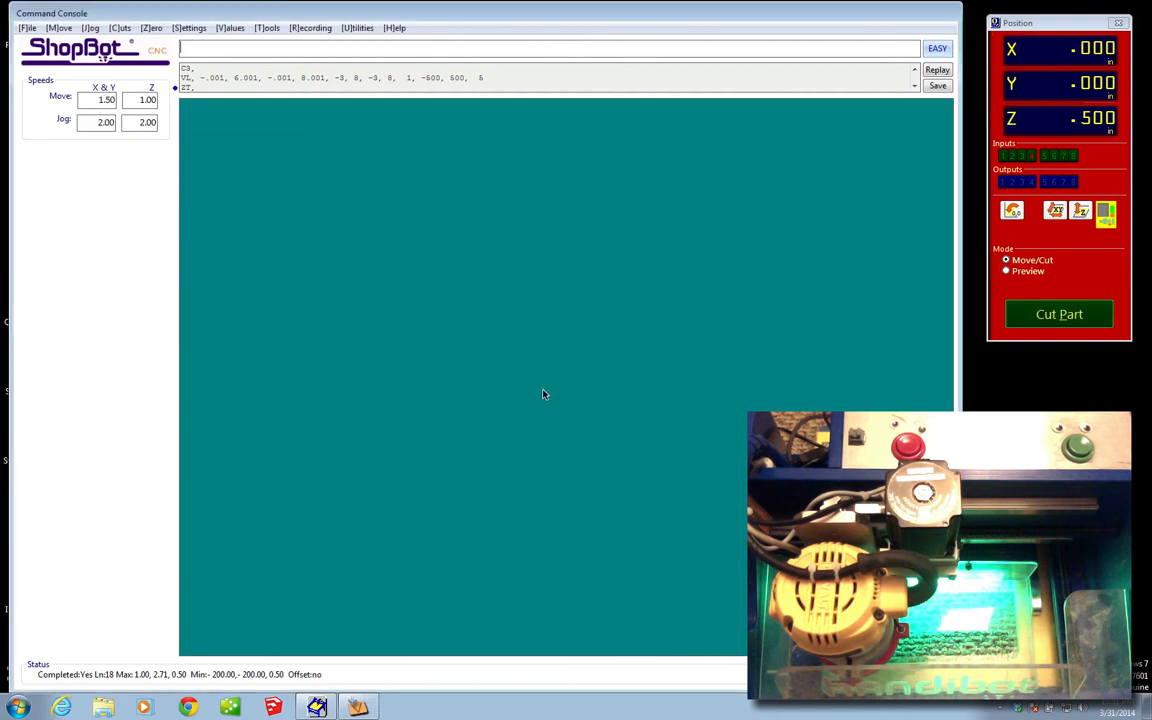
mouse_move(1093, 236)
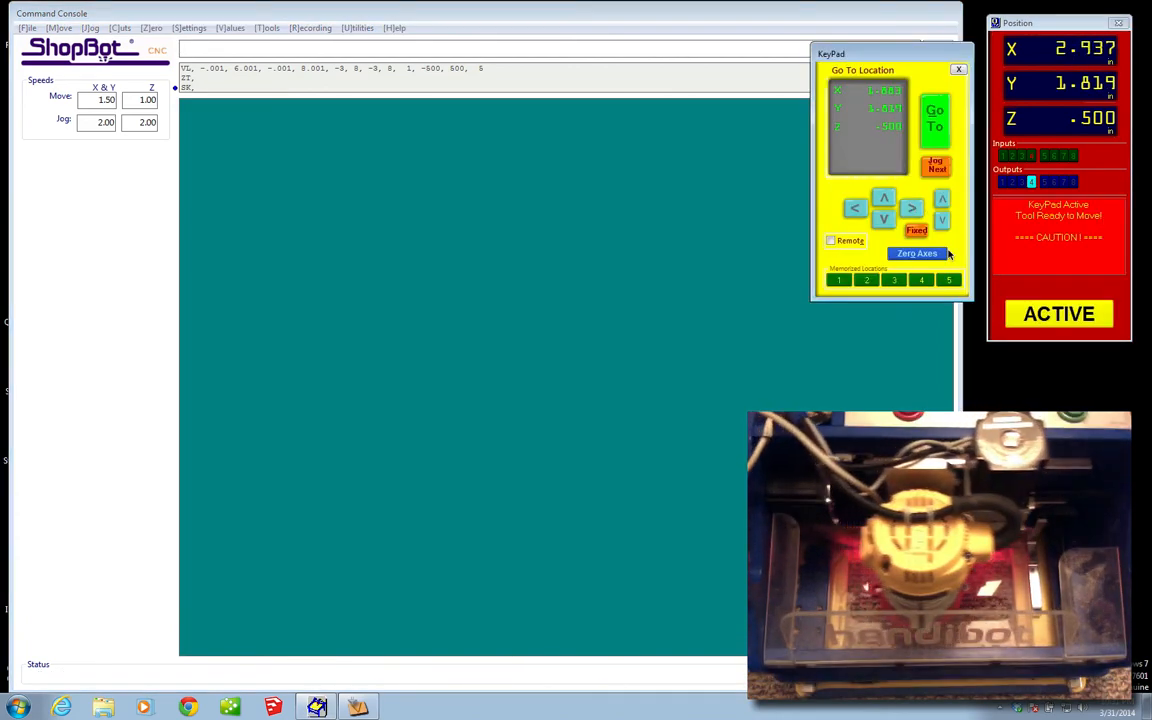
Jog X and Y to their ends, confirming the tool stops at X 0, X 6.000 and Y 8.000.
left_click(854, 208)
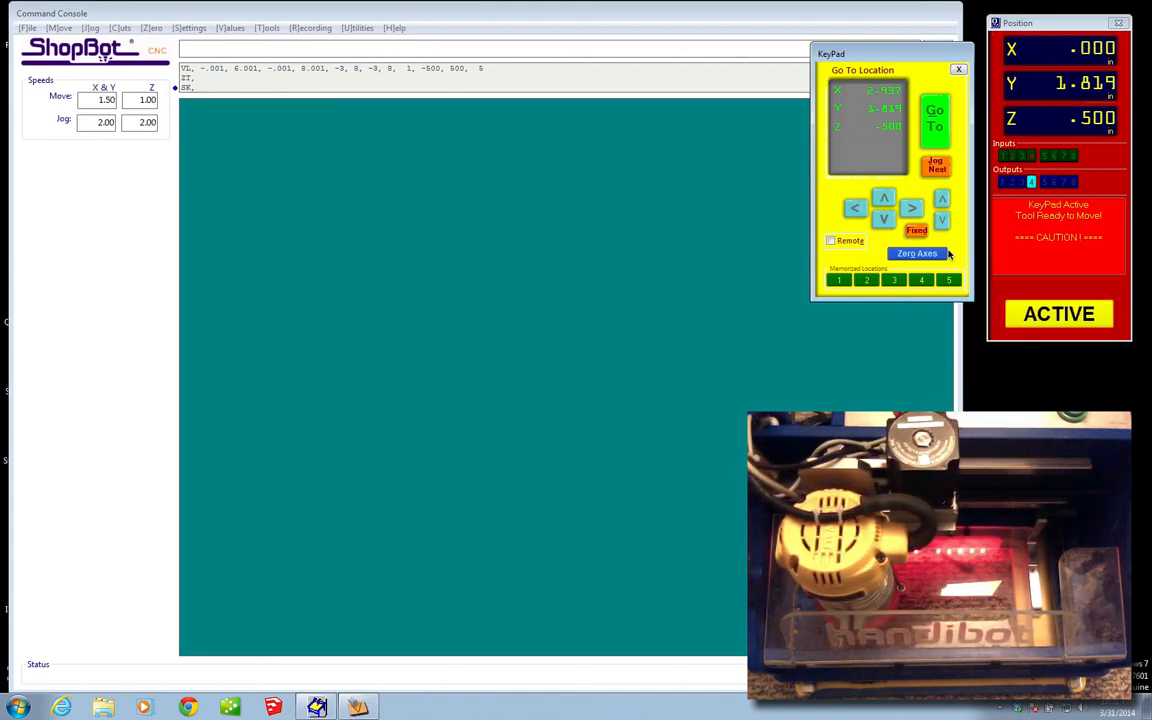
left_click(911, 208)
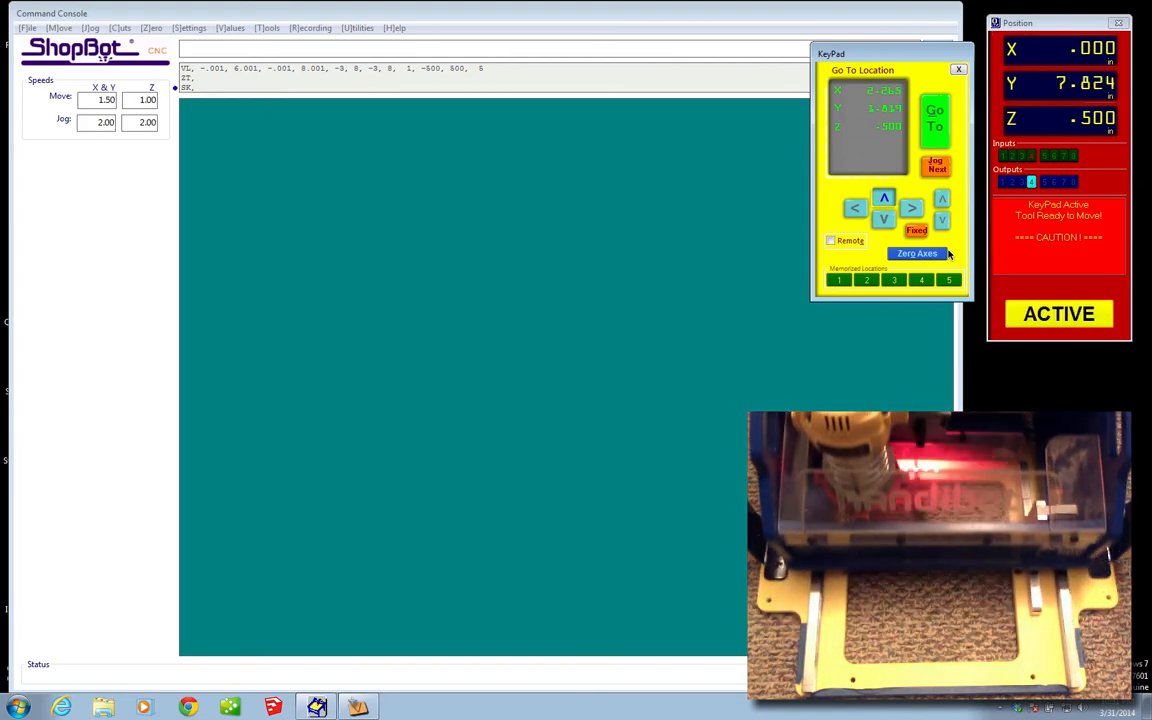
left_click(911, 208)
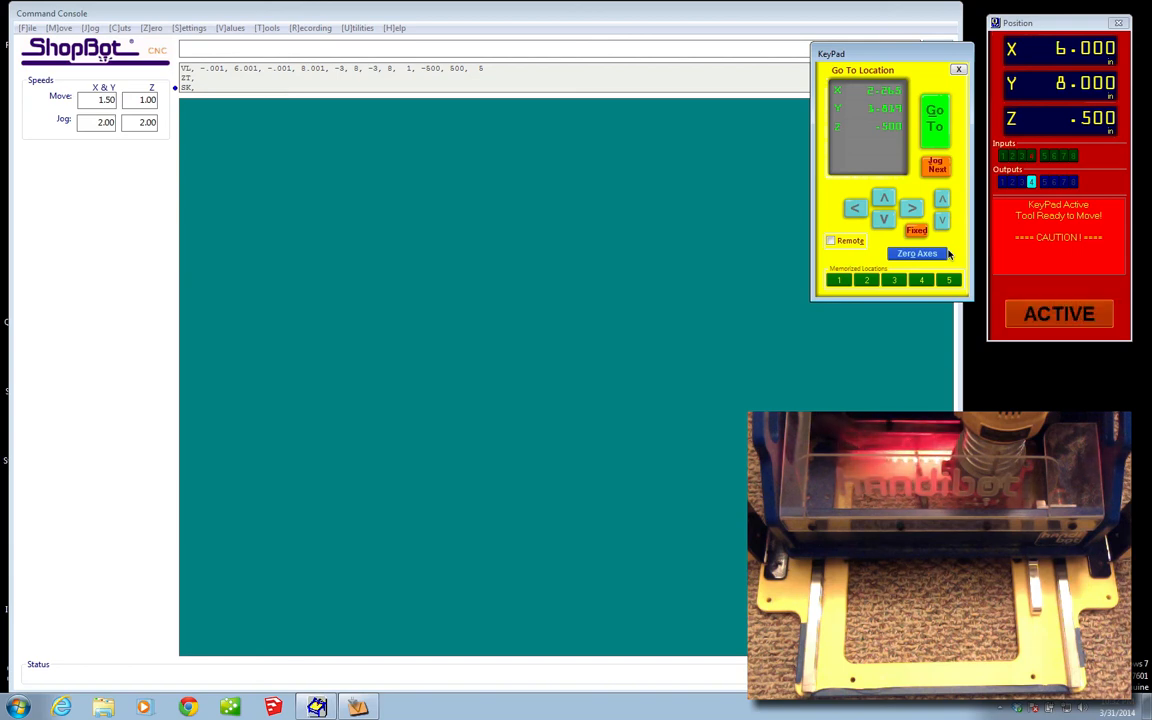
left_click(883, 219)
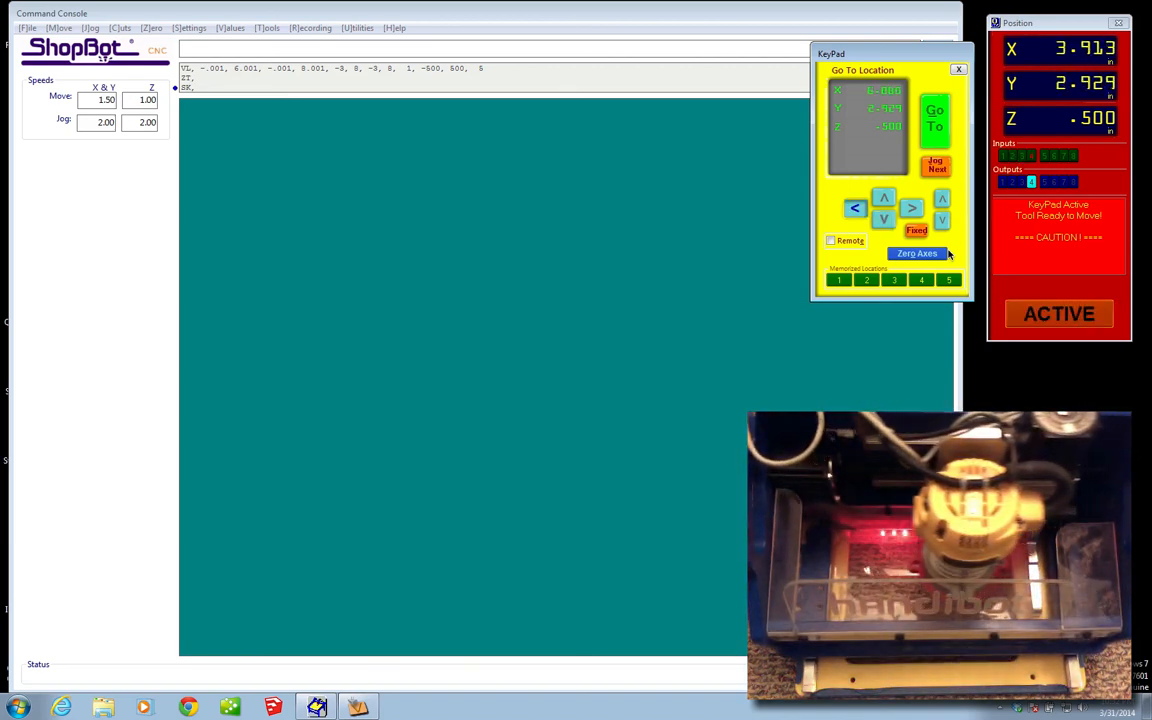
left_click(855, 208)
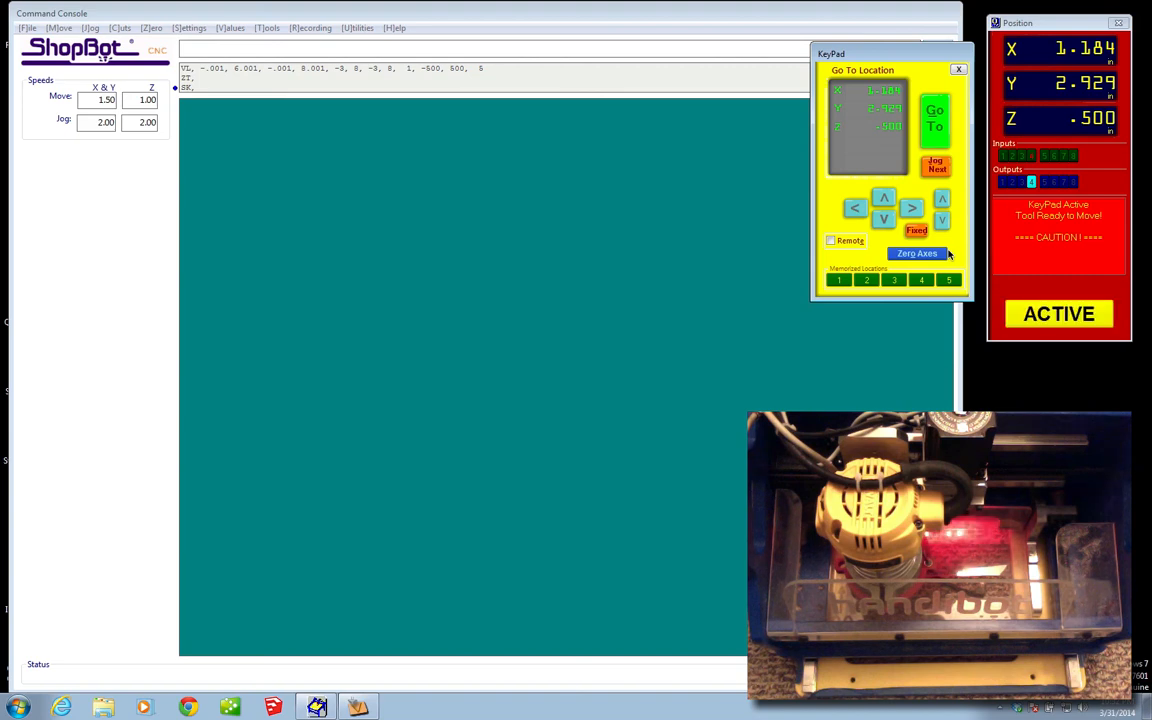
left_click(911, 208)
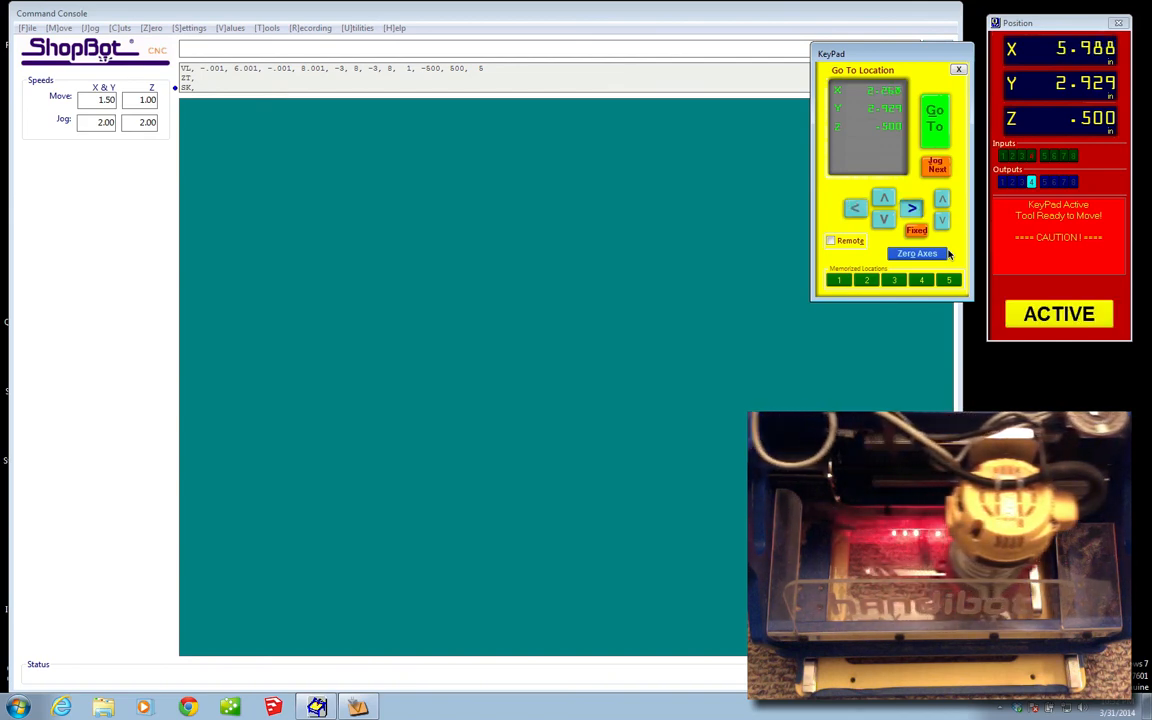
left_click(911, 208)
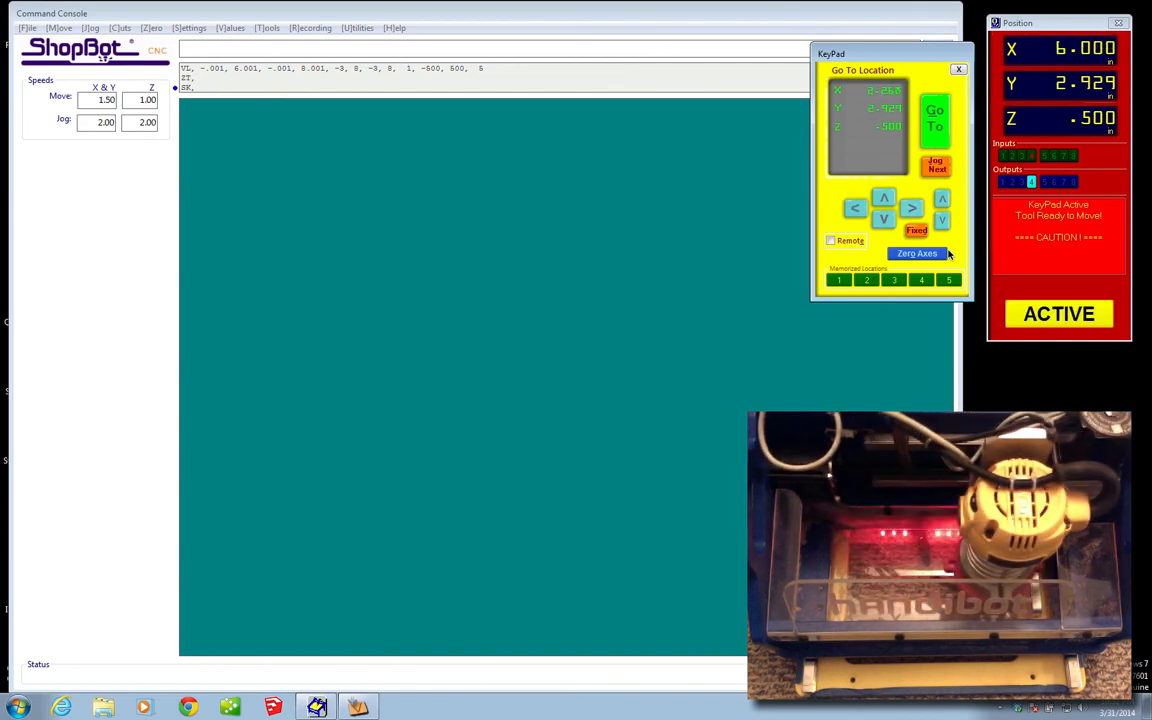
left_click(855, 208)
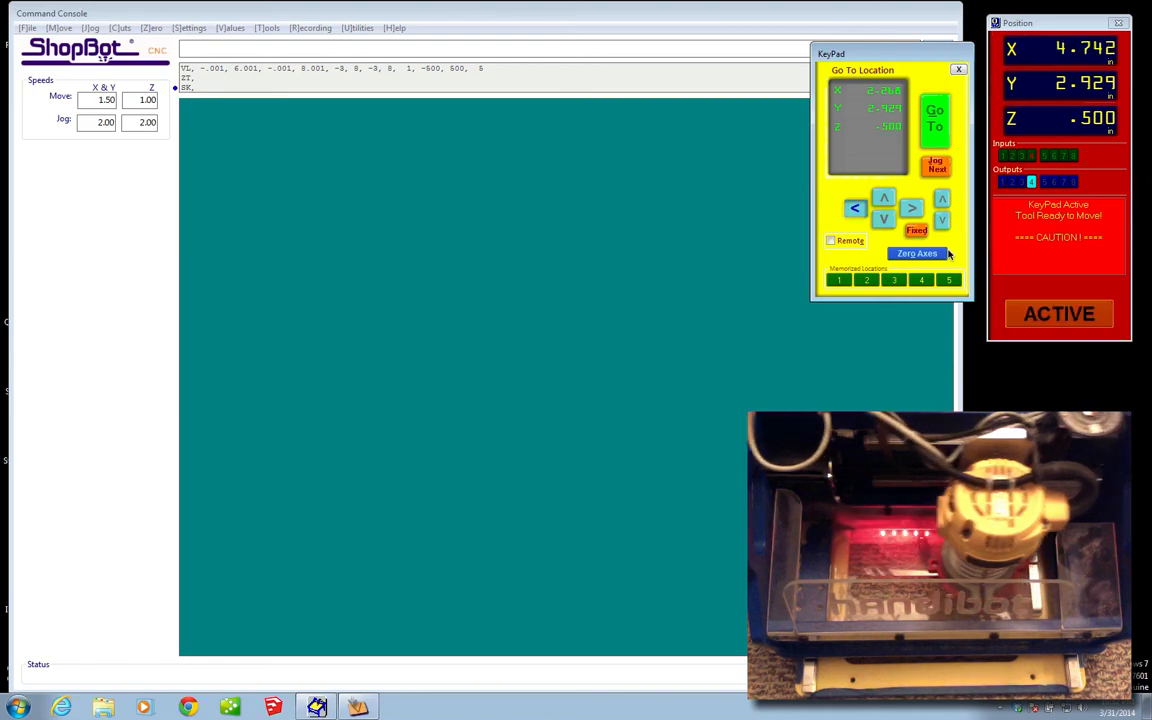